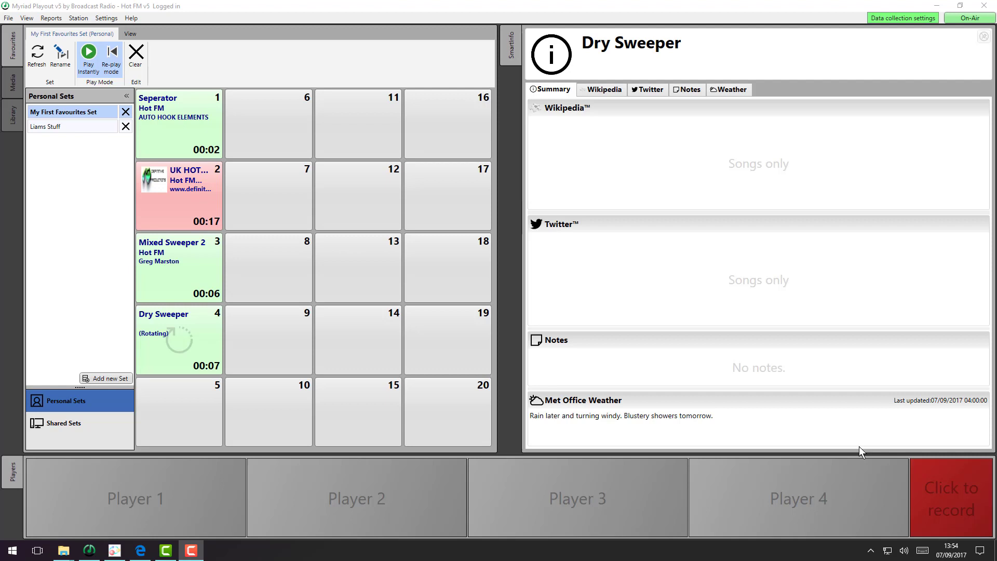
{"action": "mouse_move", "coordinate": [6, 103]}
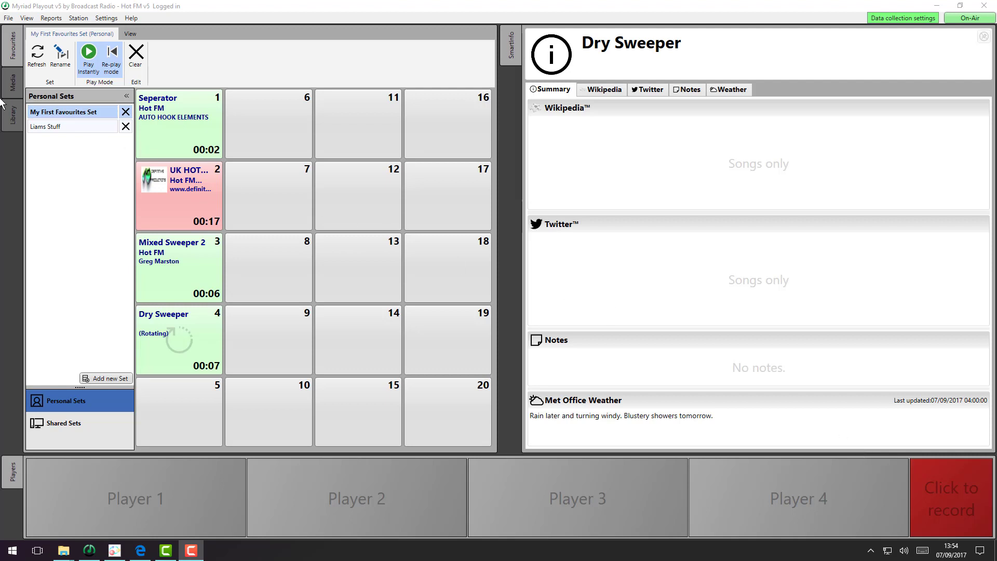
{"action": "mouse_move", "coordinate": [24, 71]}
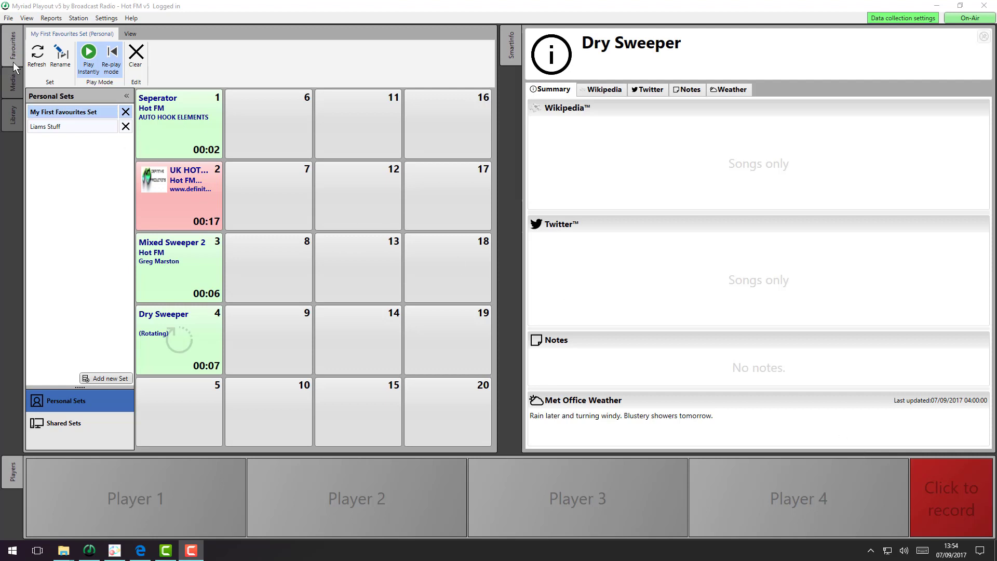
{"action": "mouse_move", "coordinate": [71, 434]}
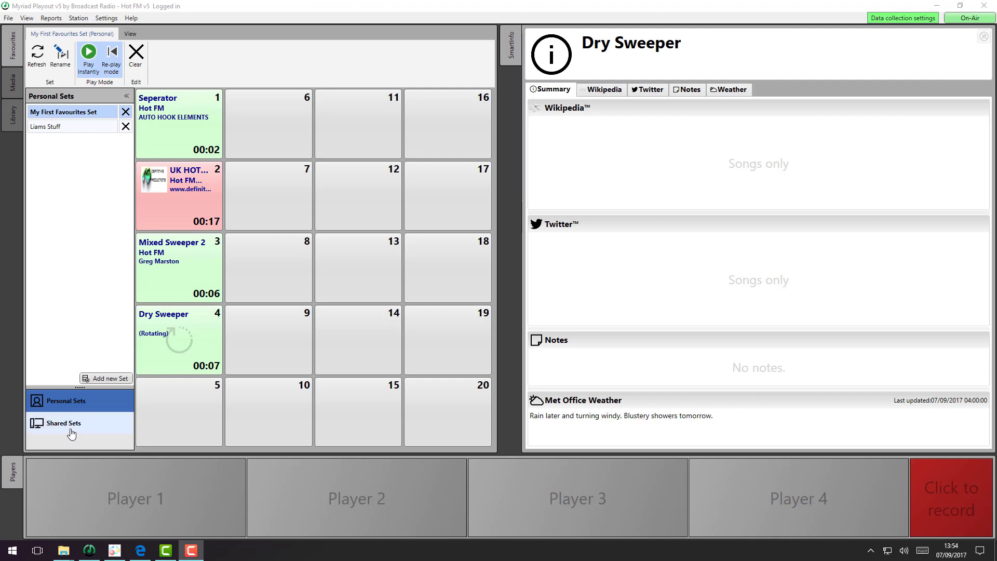
{"action": "mouse_move", "coordinate": [78, 244]}
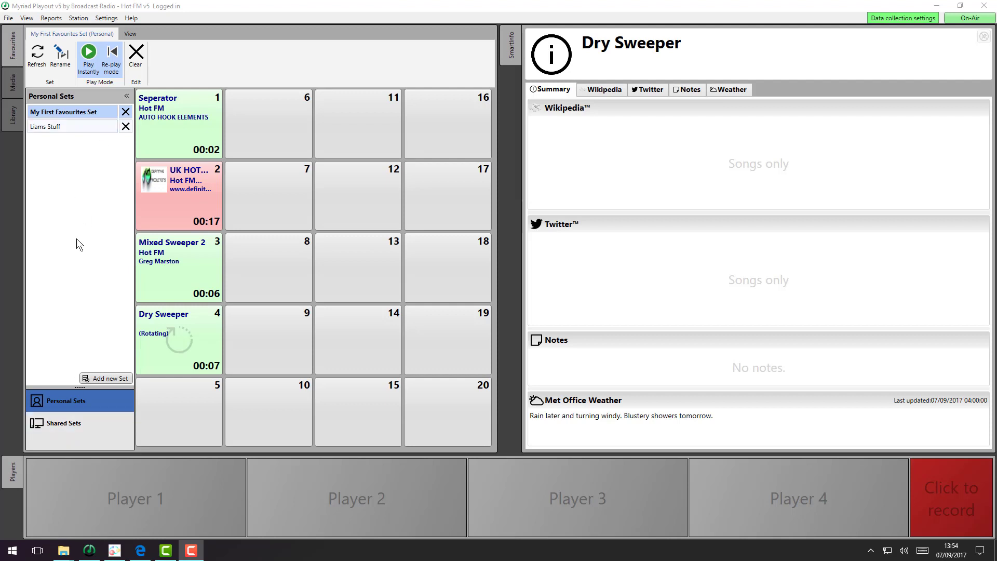
{"action": "mouse_move", "coordinate": [87, 232]}
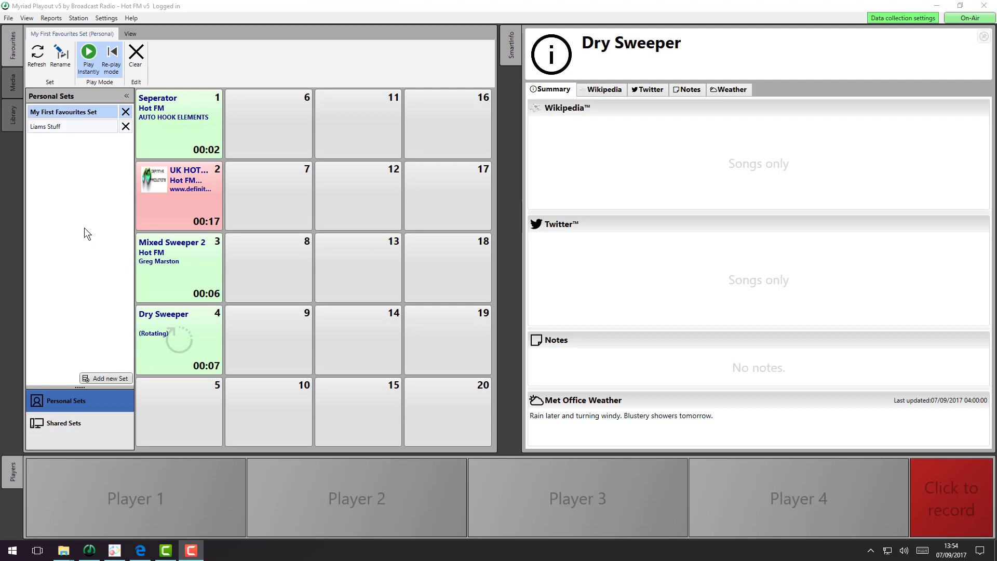
{"action": "mouse_move", "coordinate": [403, 407]}
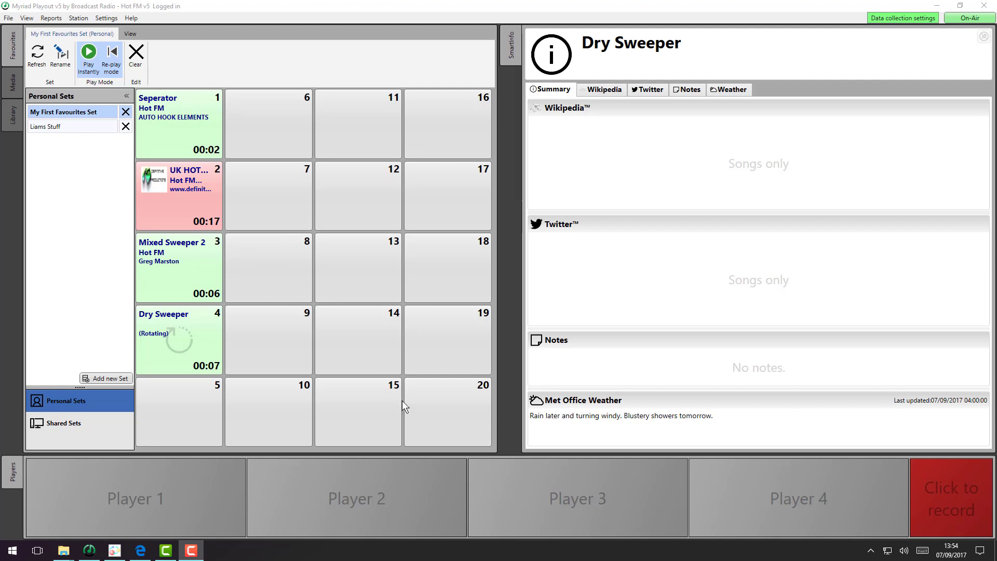
{"action": "mouse_move", "coordinate": [179, 119]}
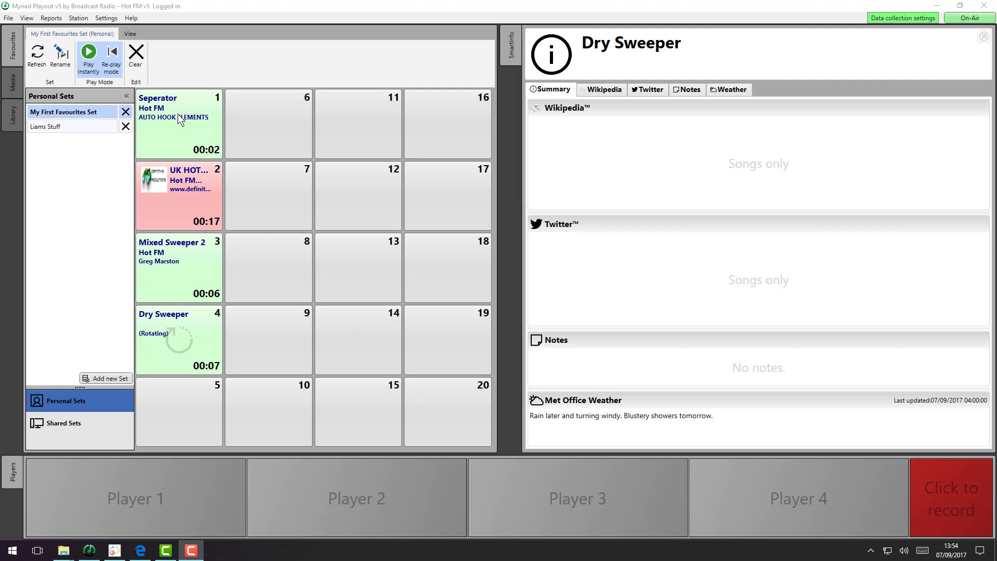
{"action": "mouse_move", "coordinate": [197, 142]}
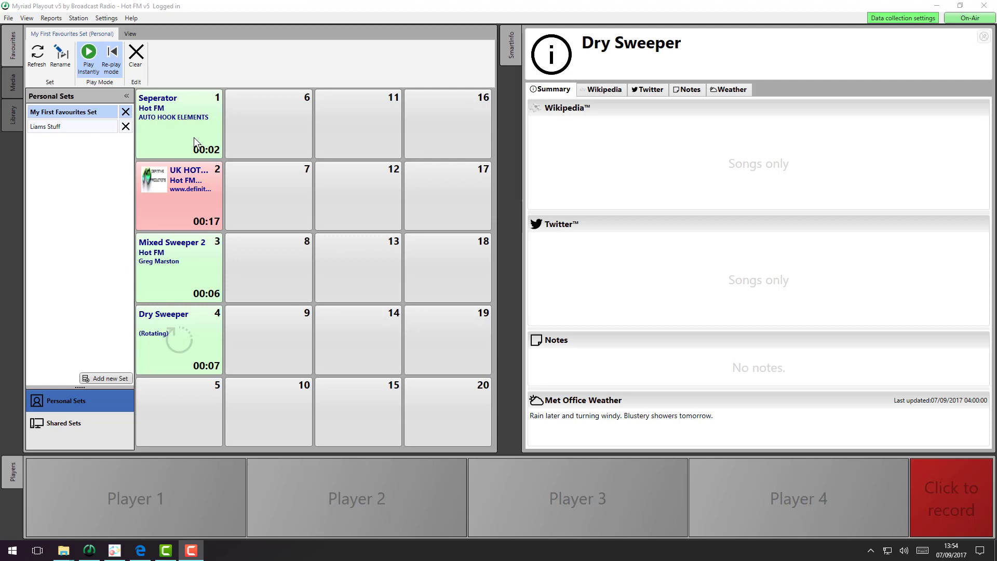
{"action": "mouse_move", "coordinate": [168, 136]}
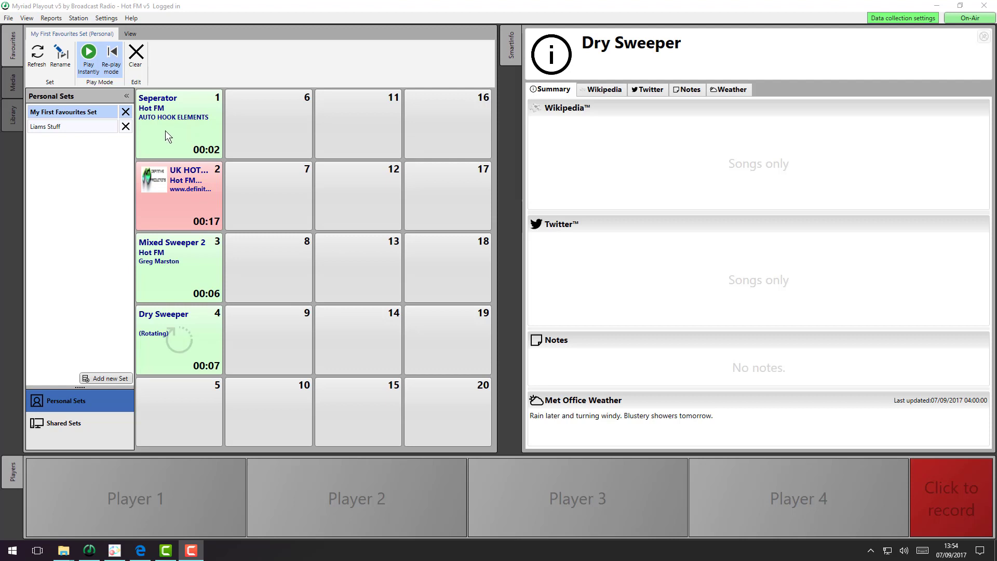
Fire the Dry Sweeper cart in favourites slot 4 so it rotates to its 00:02 item.
{"action": "left_click", "coordinate": [179, 122]}
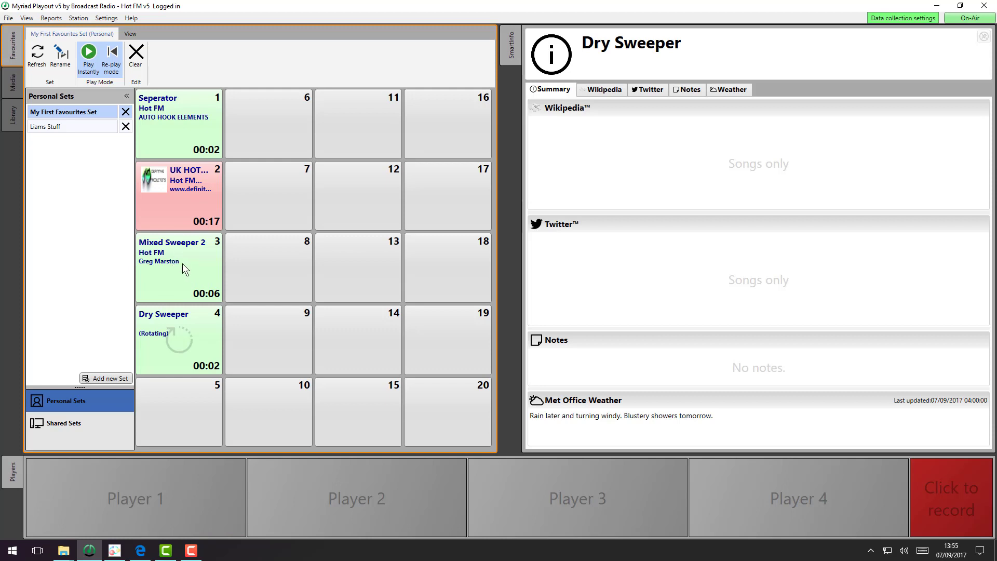
{"action": "mouse_move", "coordinate": [388, 521]}
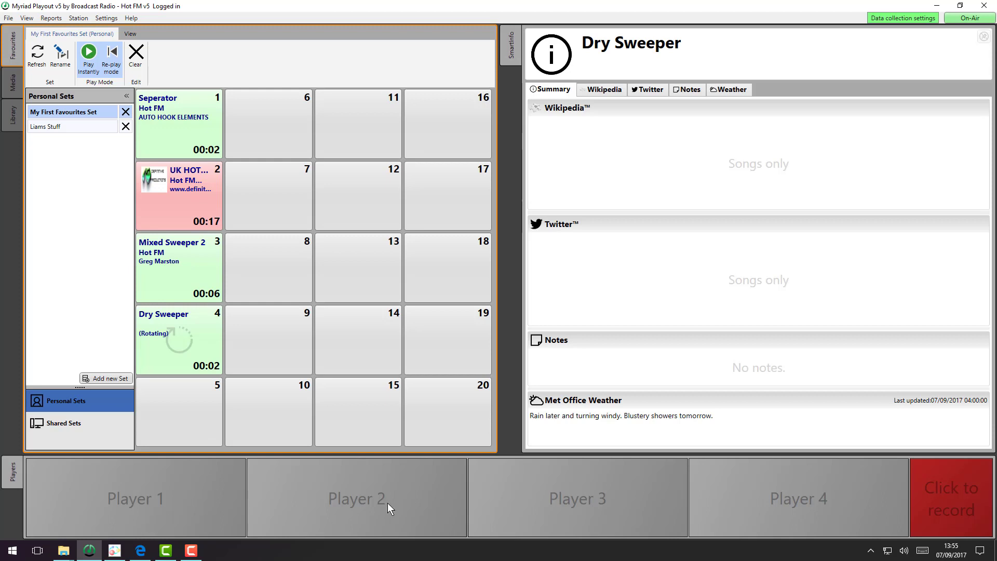
{"action": "mouse_move", "coordinate": [376, 494]}
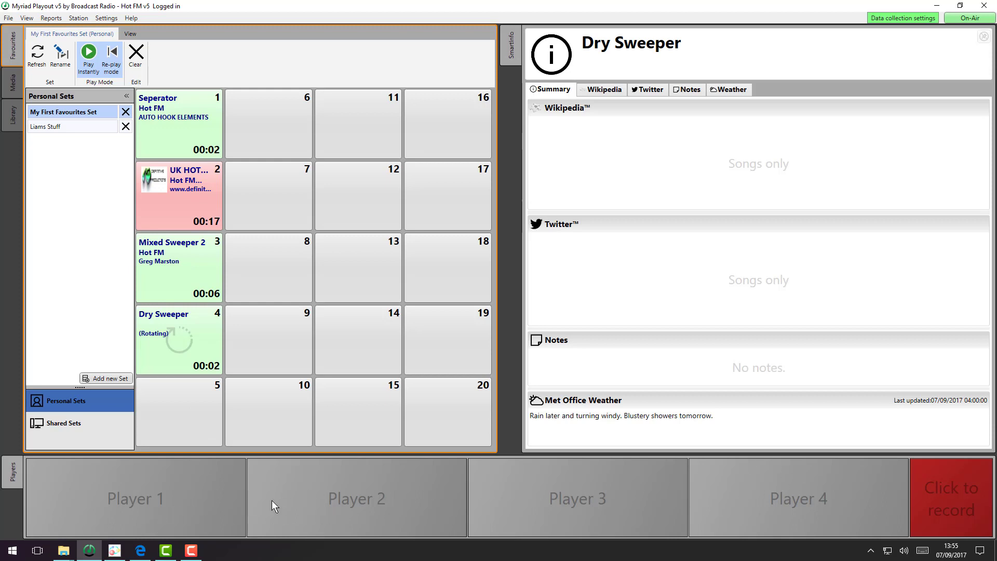
{"action": "mouse_move", "coordinate": [182, 339]}
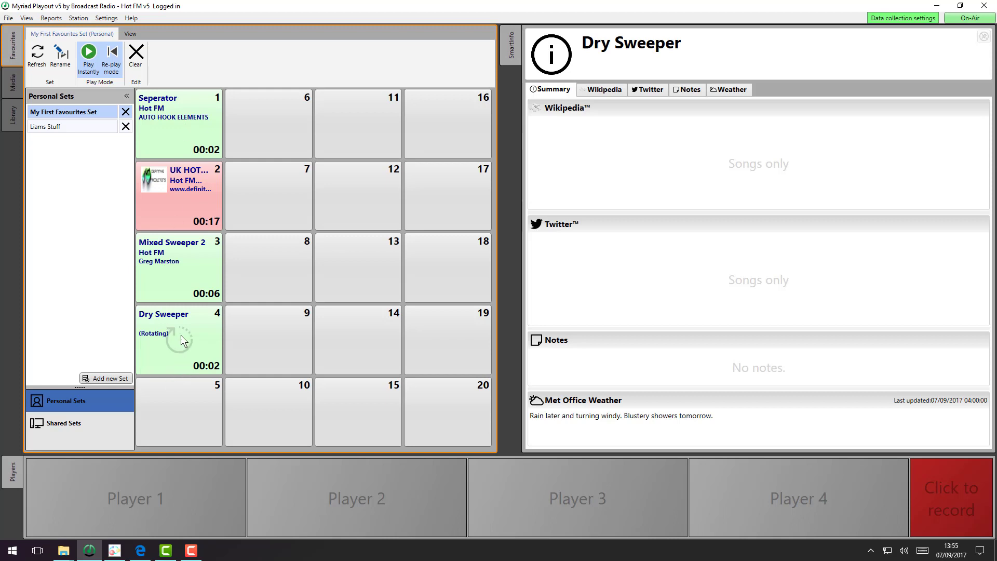
{"action": "mouse_move", "coordinate": [187, 378]}
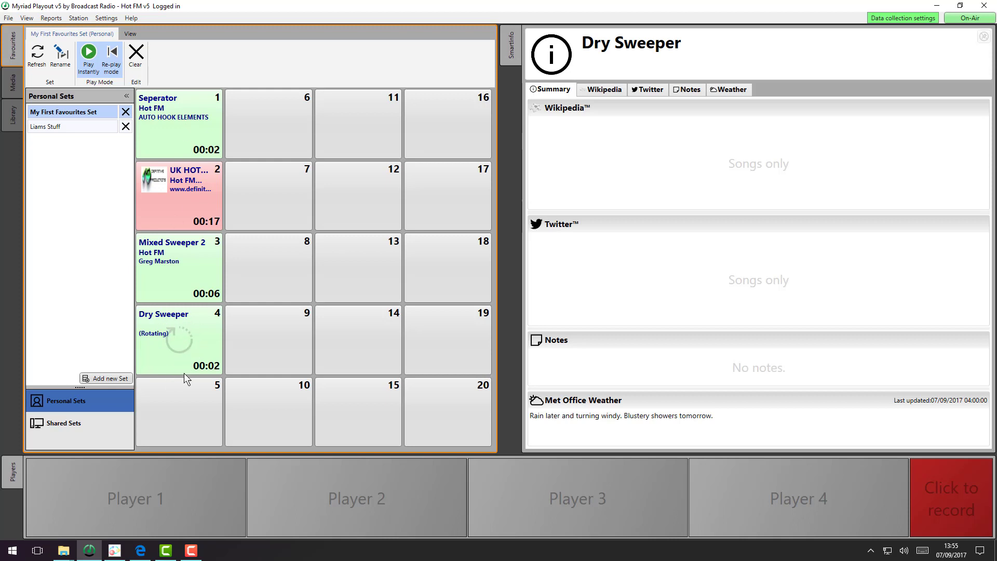
{"action": "mouse_move", "coordinate": [191, 335]}
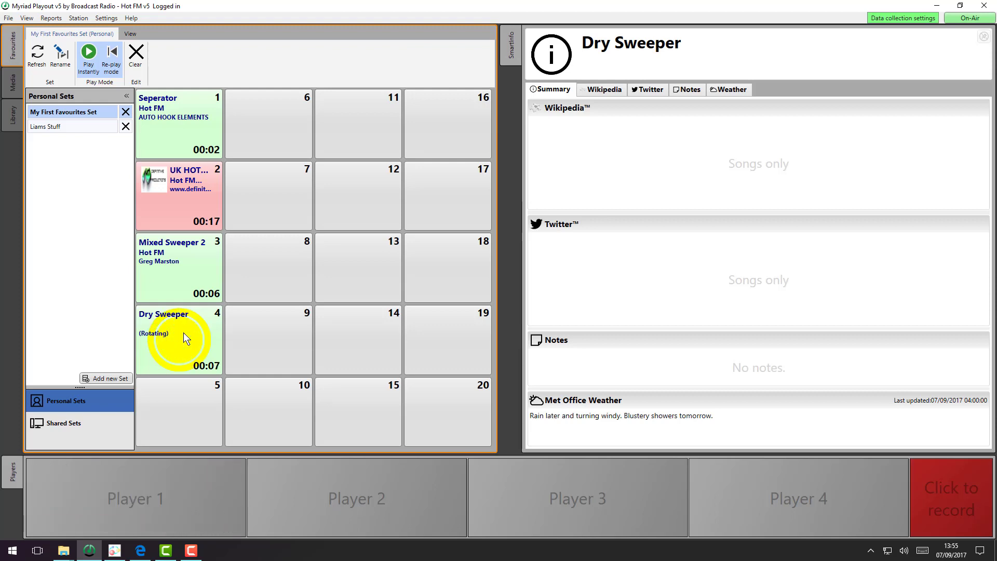
{"action": "mouse_move", "coordinate": [185, 337]}
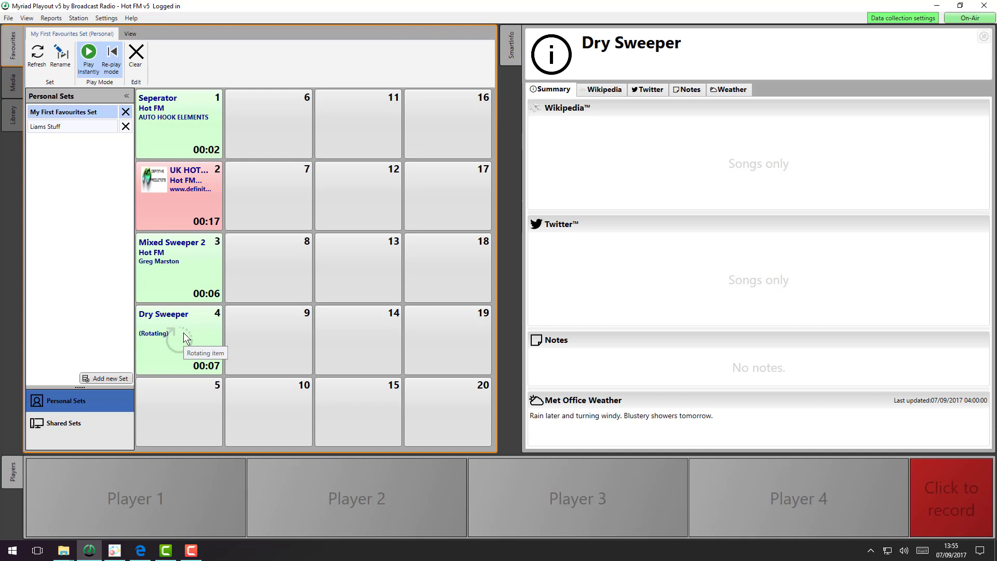
{"action": "mouse_move", "coordinate": [176, 371]}
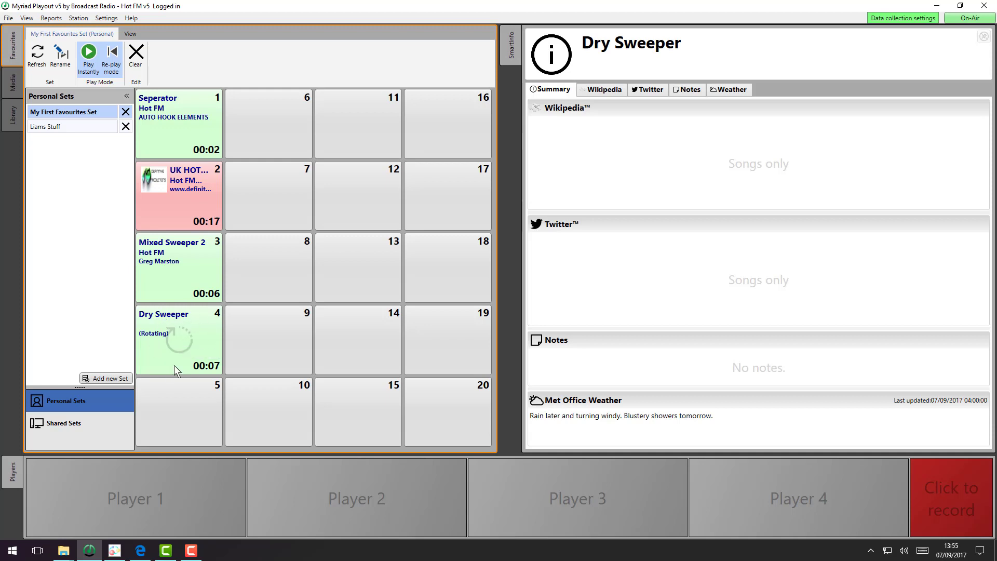
{"action": "mouse_move", "coordinate": [181, 358]}
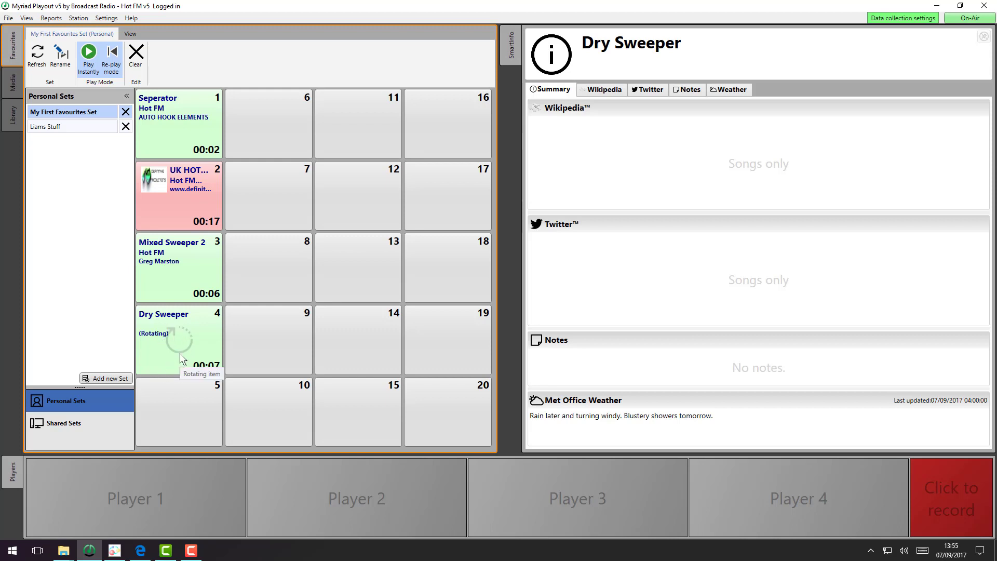
{"action": "mouse_move", "coordinate": [197, 434]}
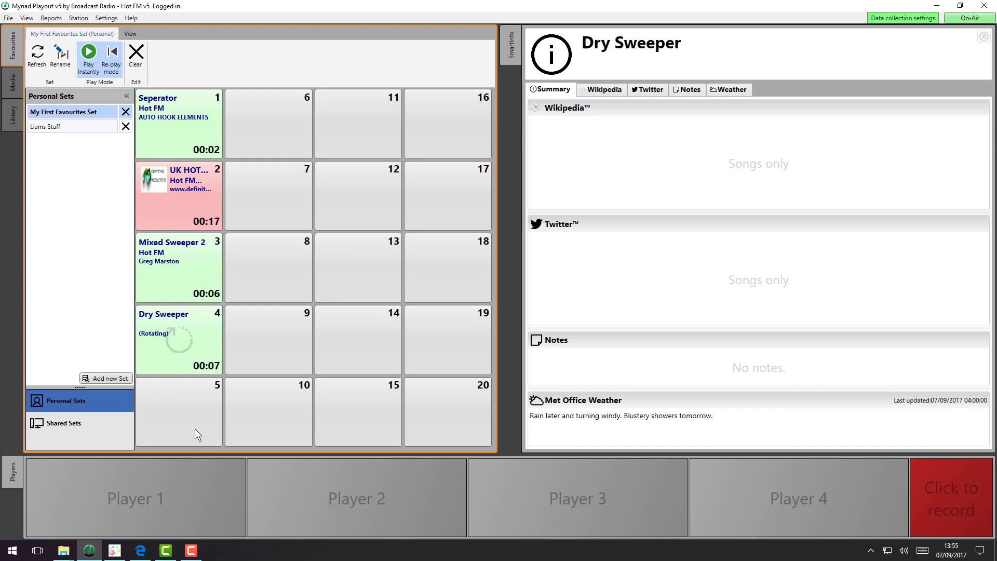
Show the Media Browser from the View menu, listing the library's Dry Sweepers.
{"action": "left_click", "coordinate": [26, 20]}
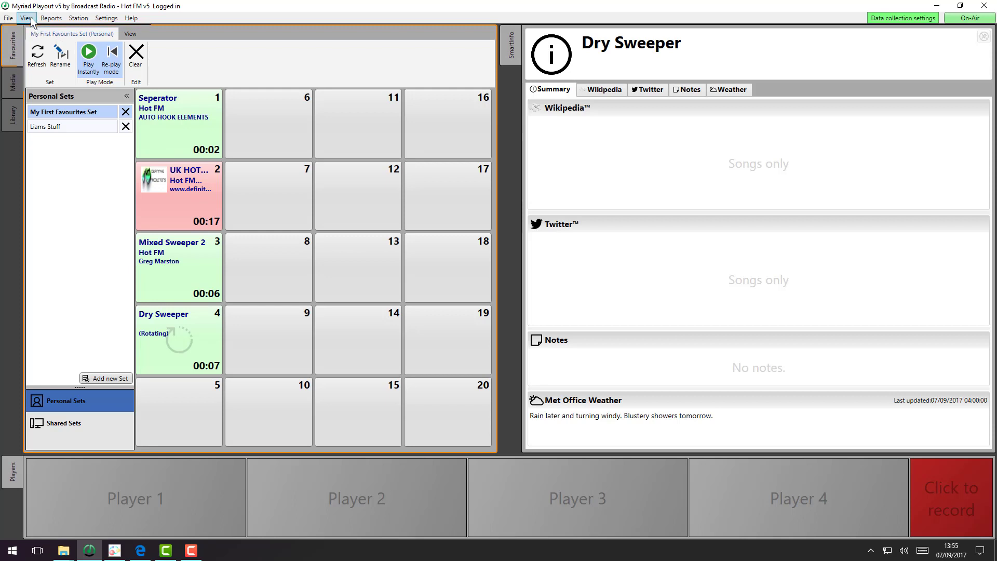
{"action": "left_click", "coordinate": [27, 20]}
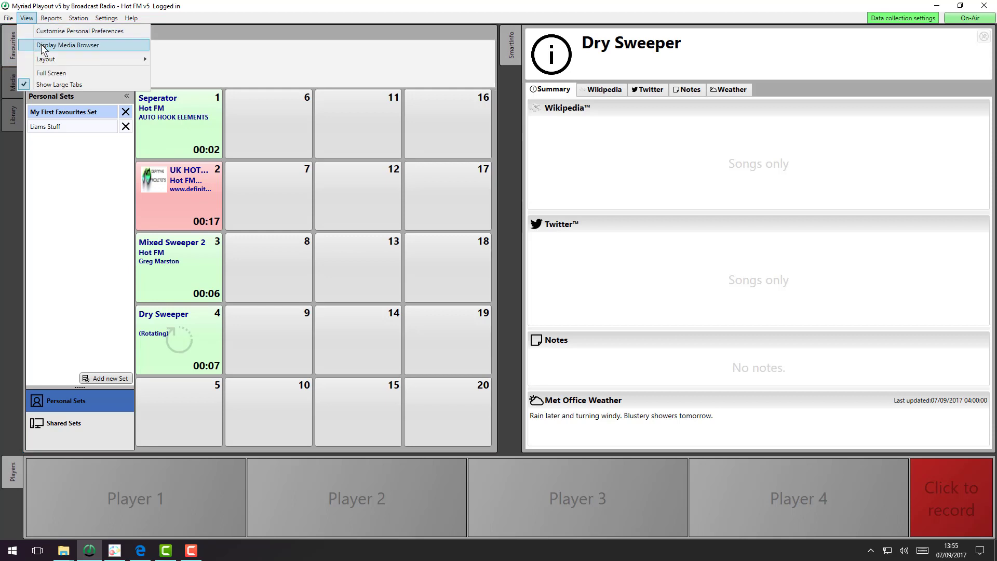
{"action": "left_click", "coordinate": [72, 44]}
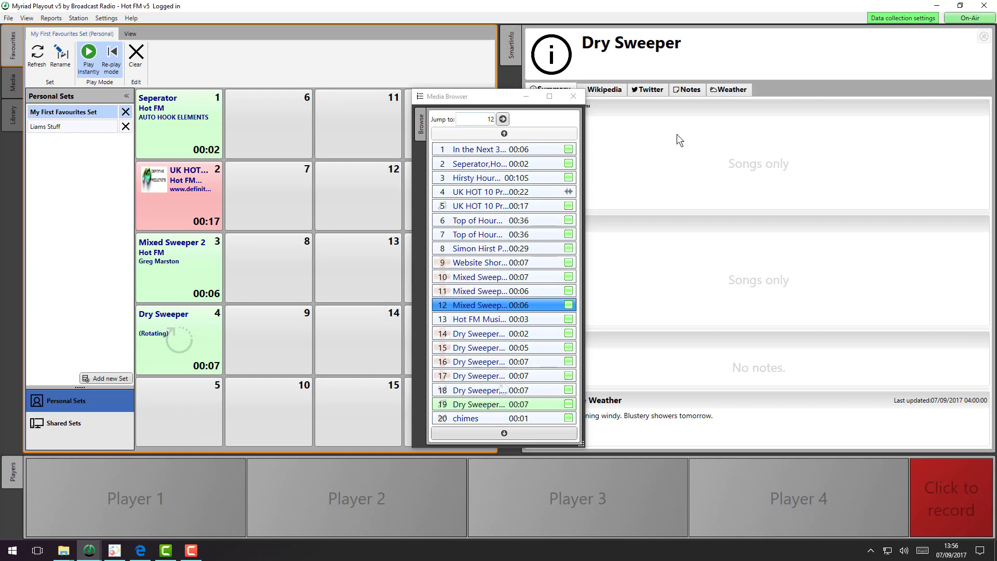
Close the Media Browser, leaving the four-cart favourites grid on screen.
{"action": "left_click", "coordinate": [573, 95]}
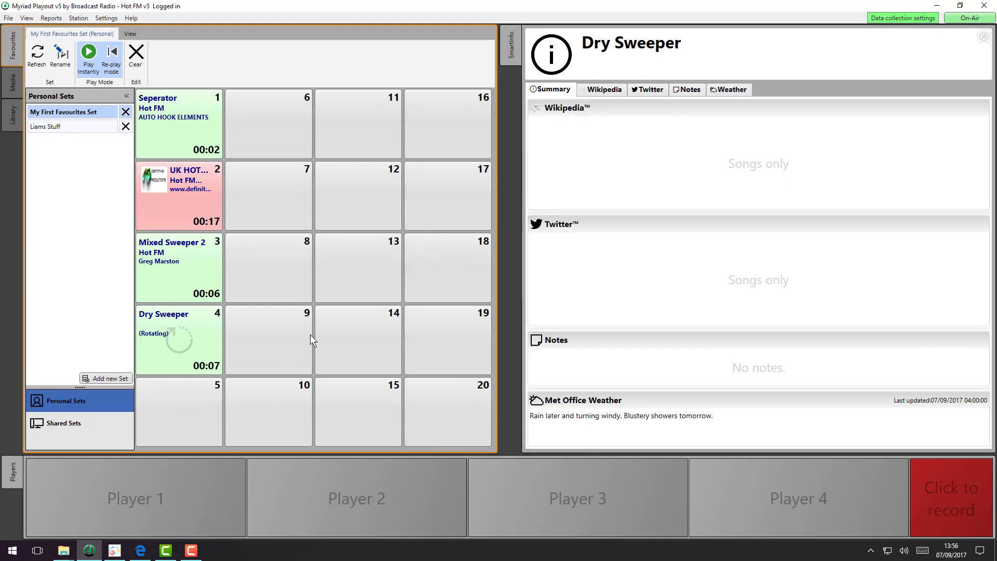
{"action": "mouse_move", "coordinate": [165, 127]}
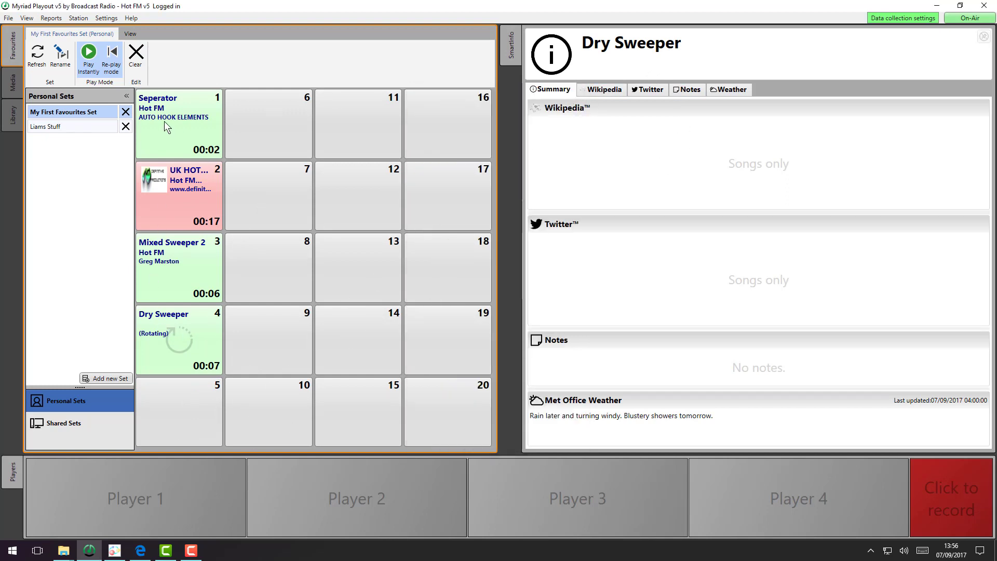
{"action": "mouse_move", "coordinate": [202, 339]}
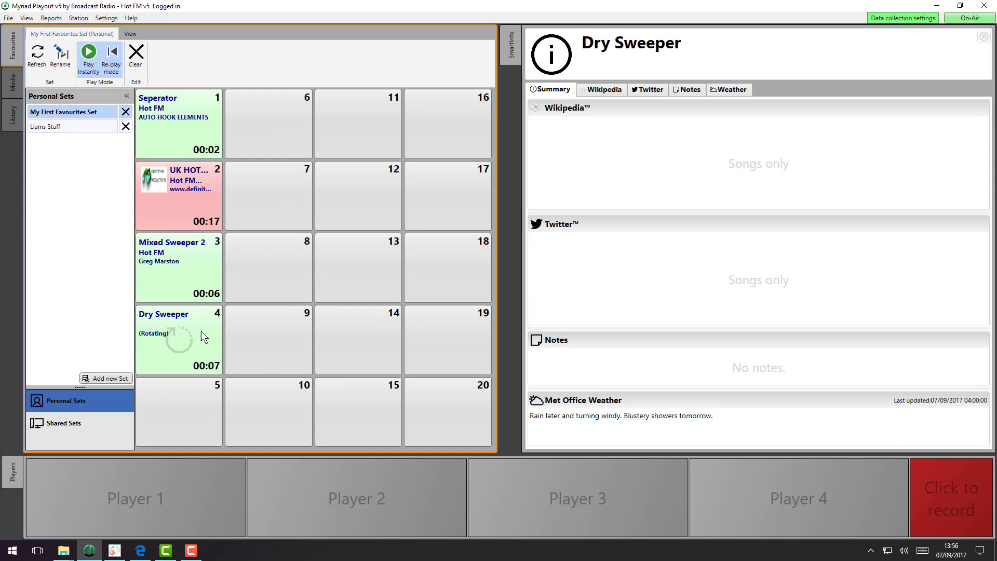
{"action": "mouse_move", "coordinate": [191, 355]}
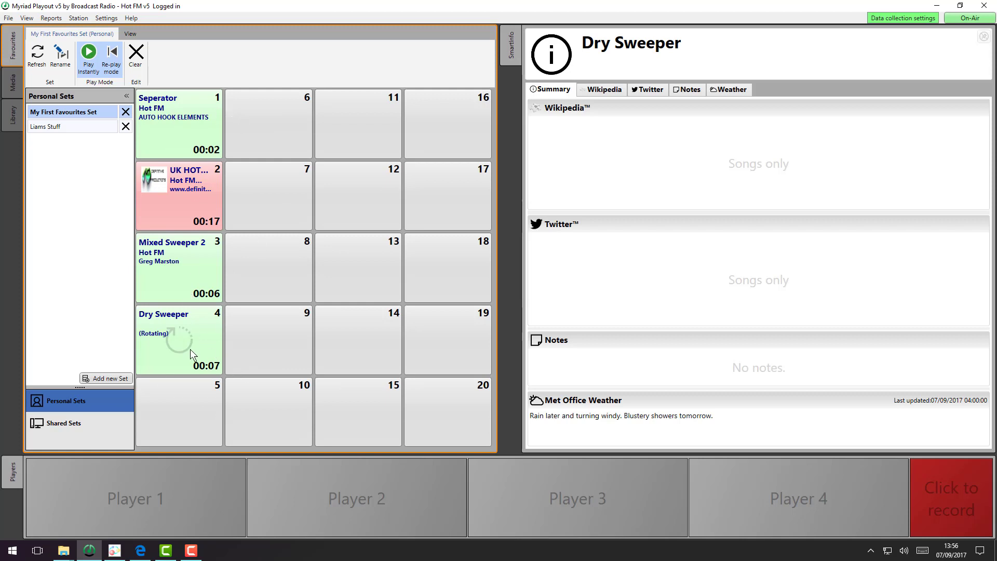
{"action": "mouse_move", "coordinate": [182, 358]}
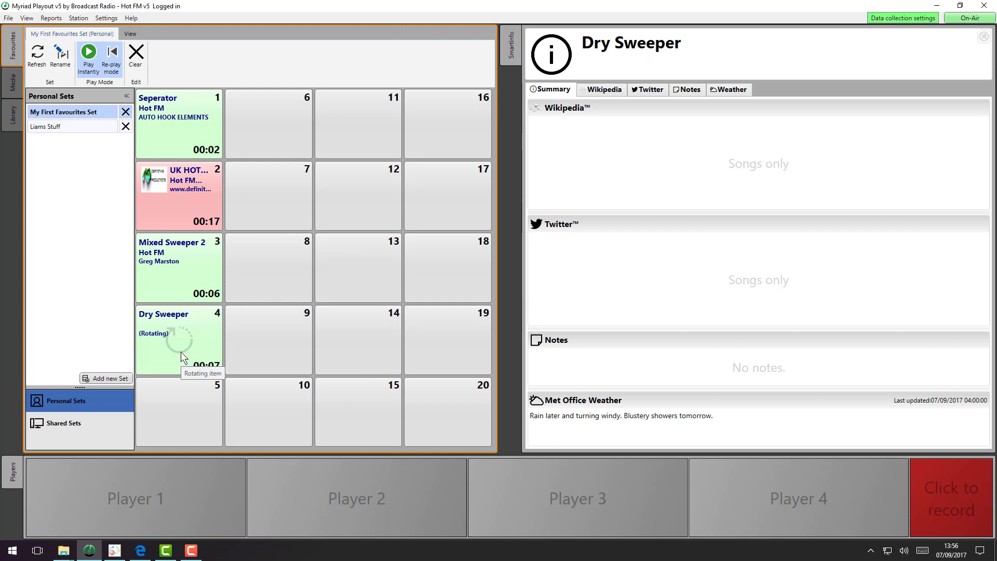